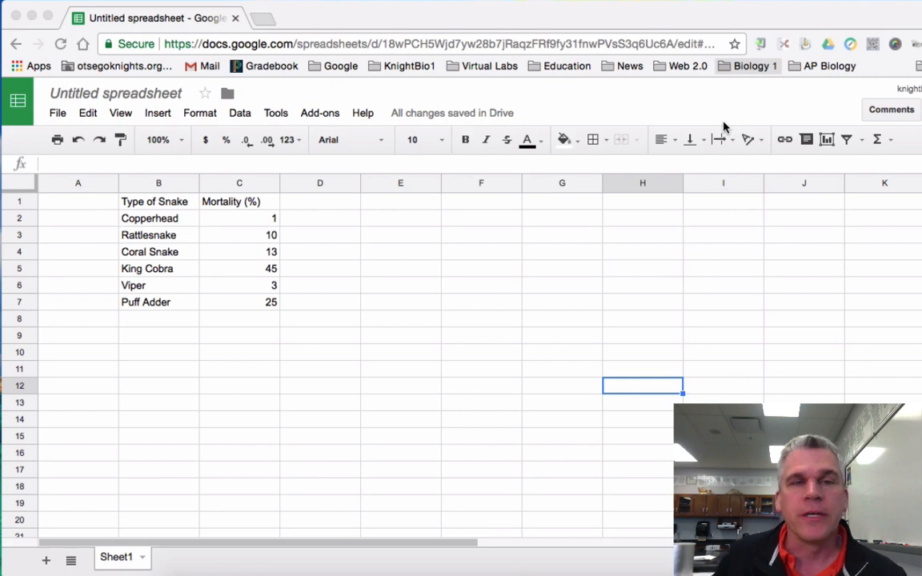
{"action": "mouse_move", "coordinate": [186, 218]}
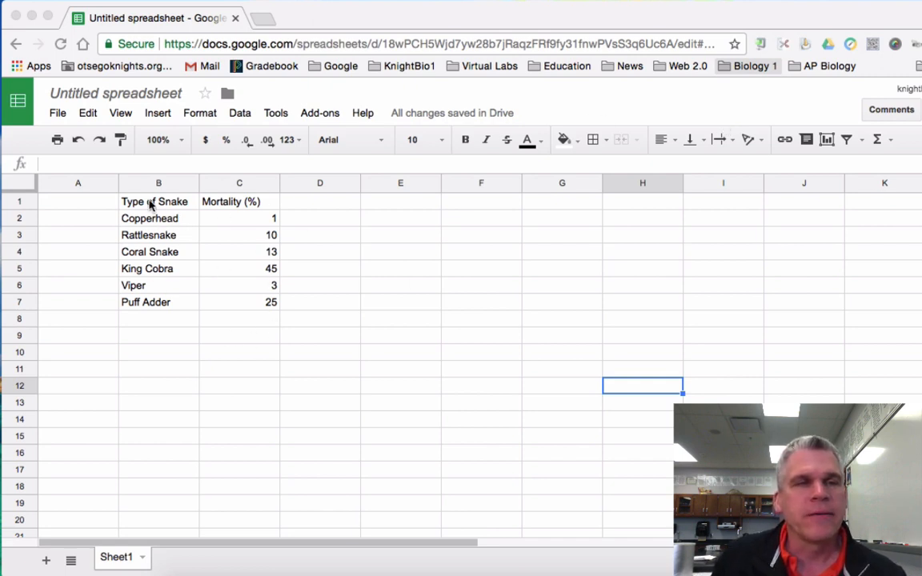
Step: Select the six snake types and their mortality percentages in cells B1:C7
{"action": "left_click", "coordinate": [155, 201]}
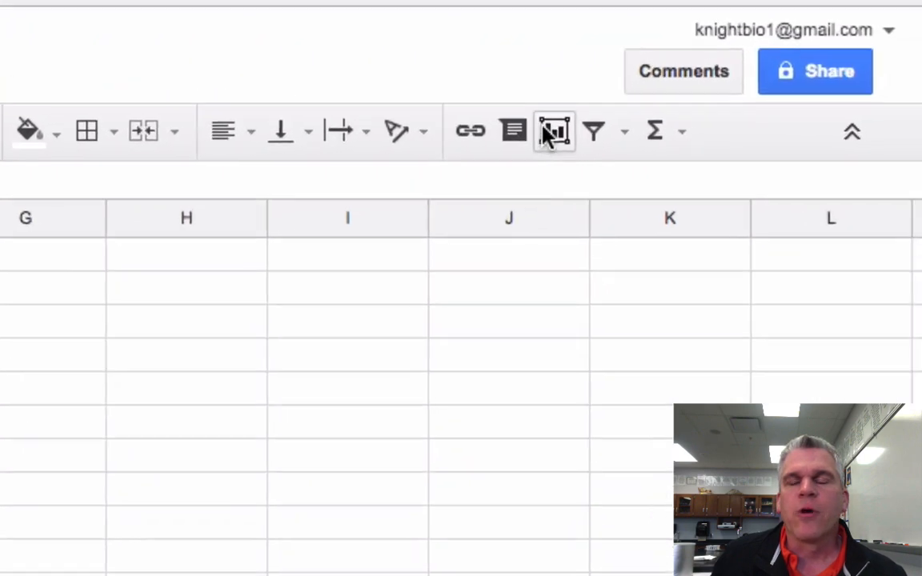
{"action": "mouse_move", "coordinate": [556, 136]}
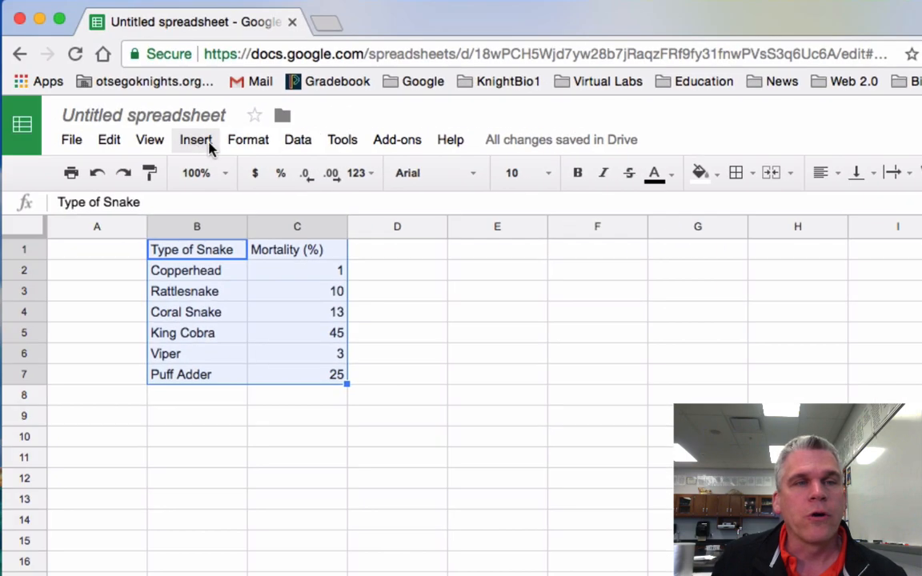
Step: Insert a column chart plotting mortality (%) for each of the six snake types
{"action": "left_click", "coordinate": [196, 140]}
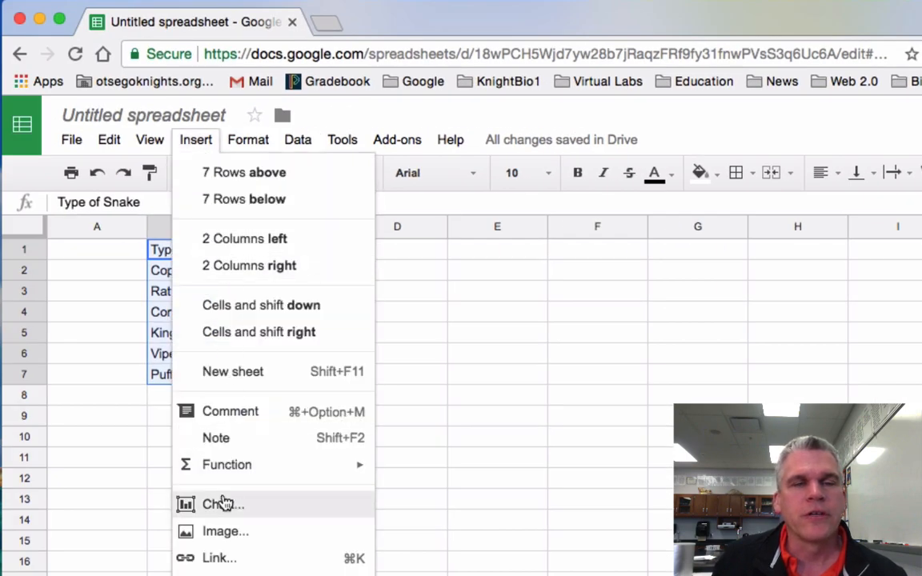
{"action": "left_click", "coordinate": [223, 504]}
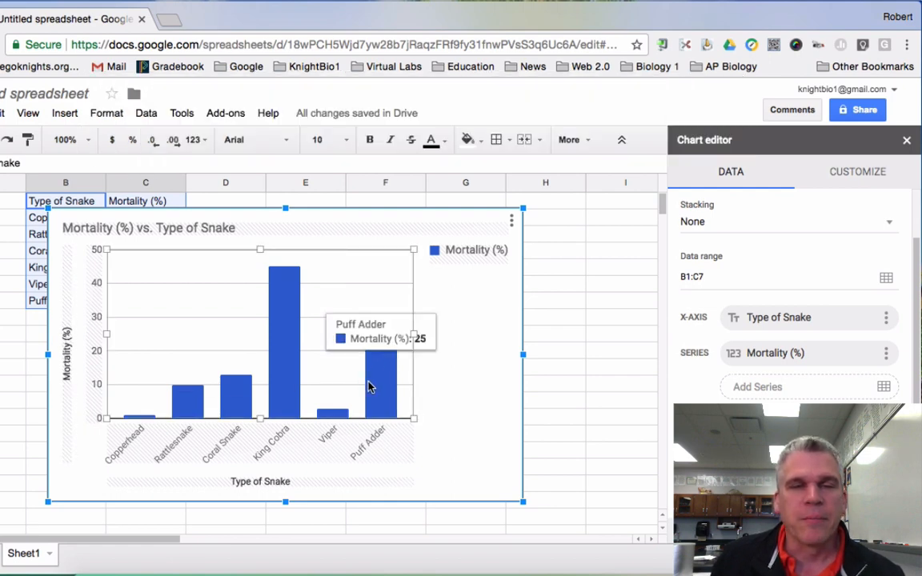
{"action": "mouse_move", "coordinate": [392, 401]}
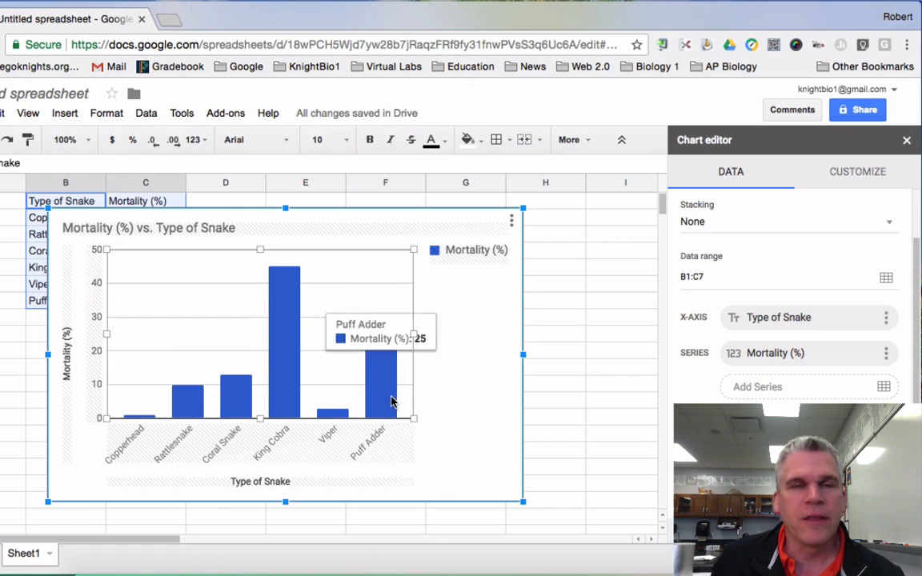
{"action": "mouse_move", "coordinate": [244, 248]}
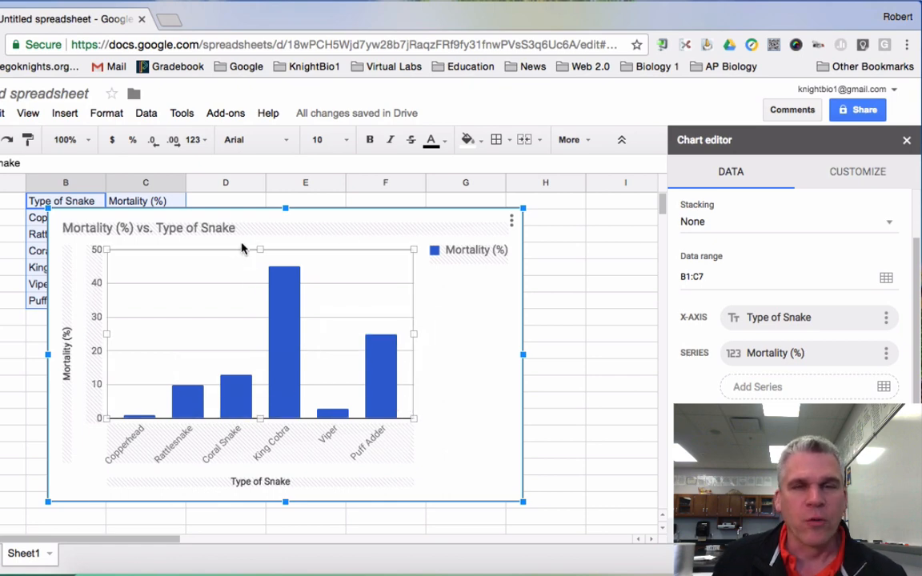
{"action": "mouse_move", "coordinate": [236, 238]}
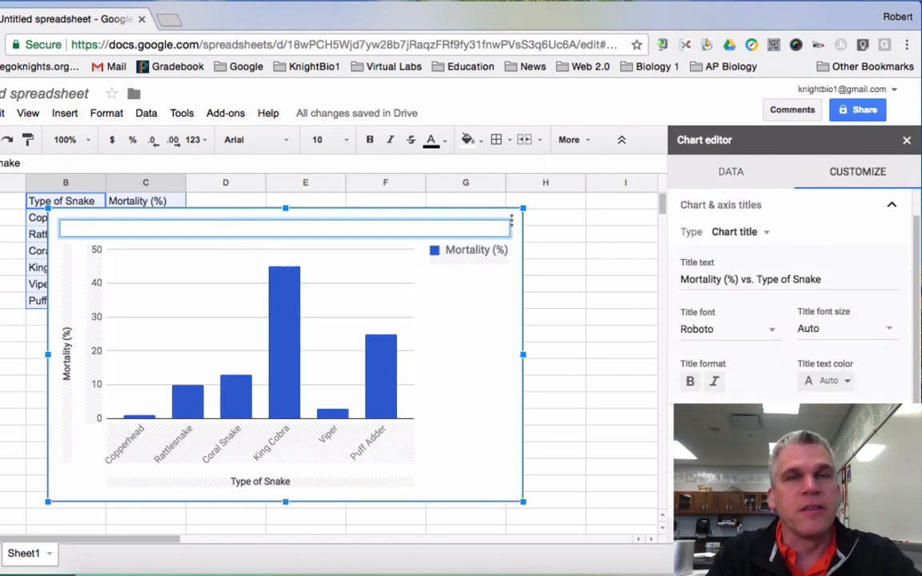
Step: Retitle the chart 'Mortality Percentages in Observed Snakes' and copy the chart
{"action": "type", "text": "Mortality Percentages in Observed Snakes"}
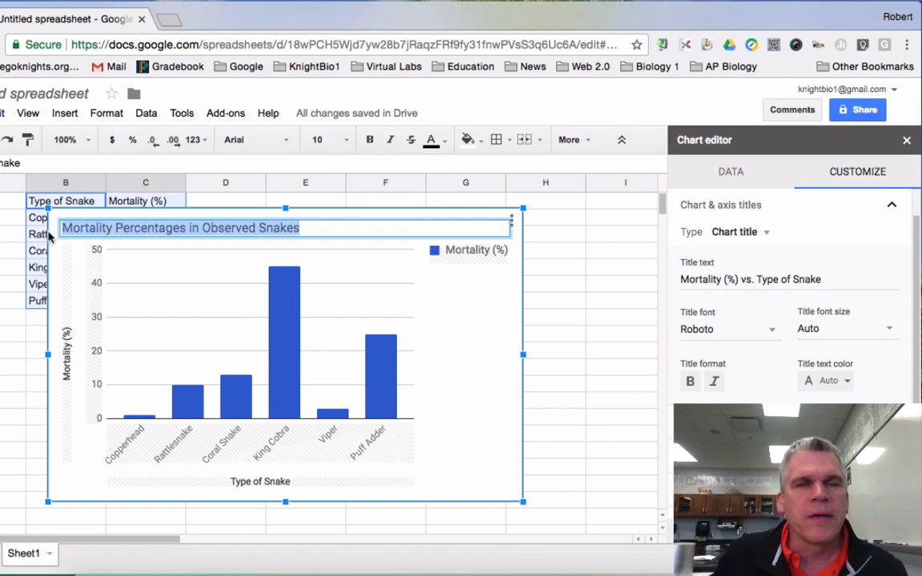
{"action": "mouse_move", "coordinate": [689, 381]}
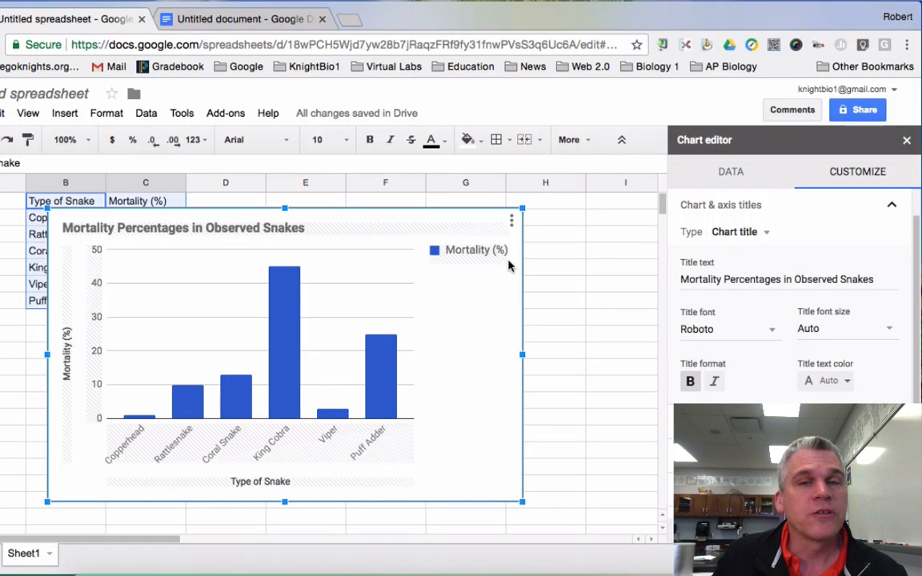
{"action": "left_click", "coordinate": [512, 219]}
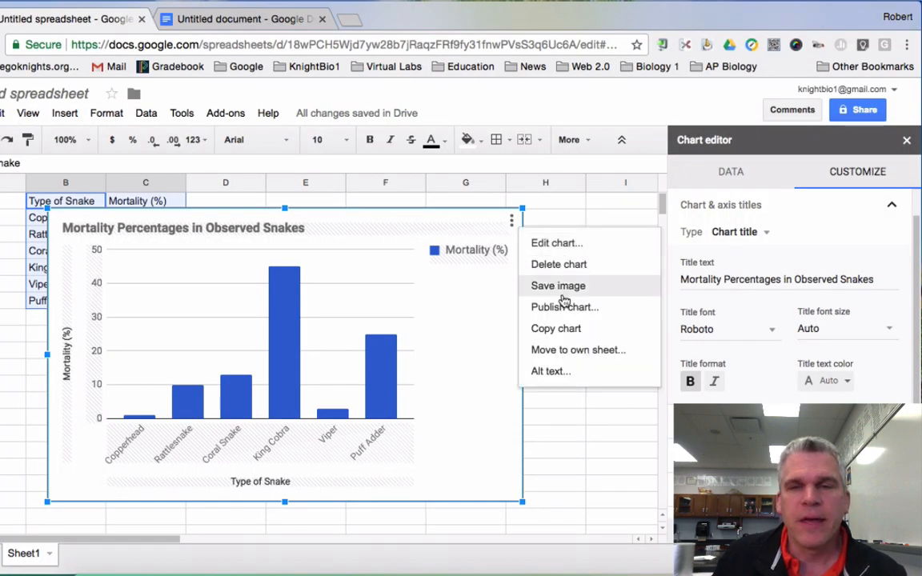
{"action": "left_click", "coordinate": [240, 19]}
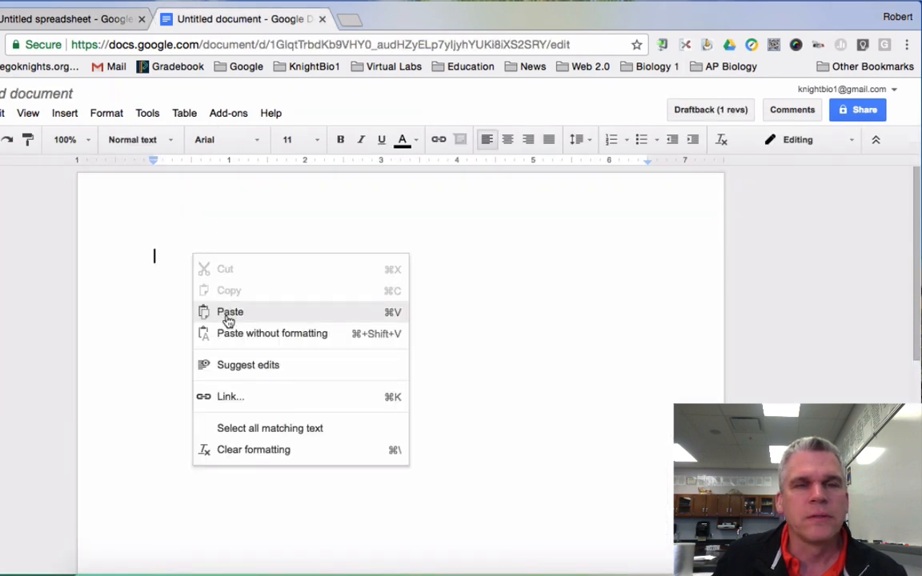
Step: Paste the copied chart into the Google Doc, linked to the spreadsheet
{"action": "left_click", "coordinate": [229, 312]}
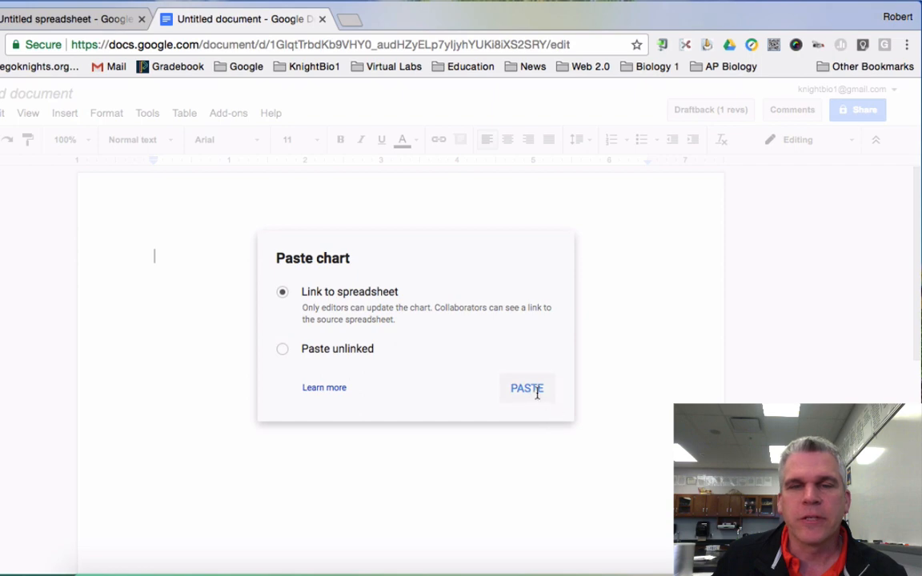
{"action": "left_click", "coordinate": [528, 387]}
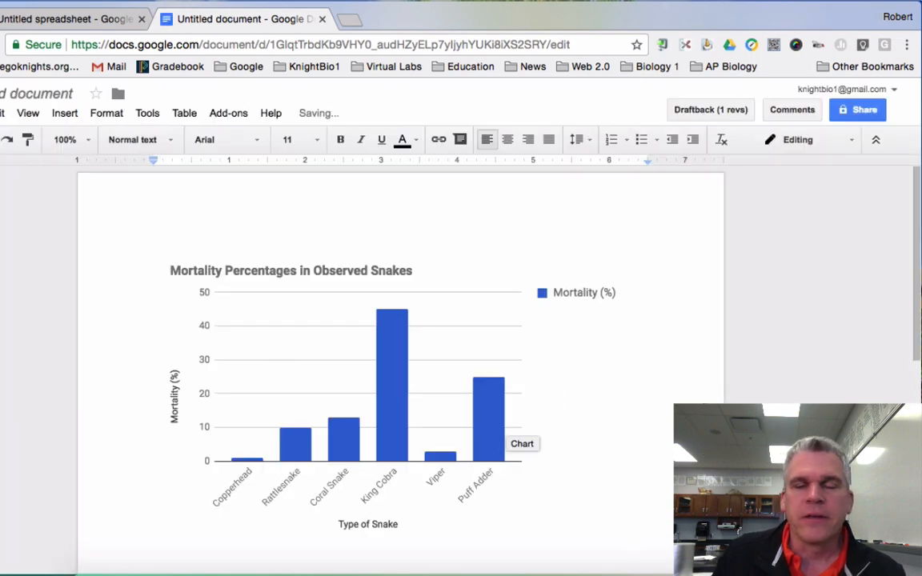